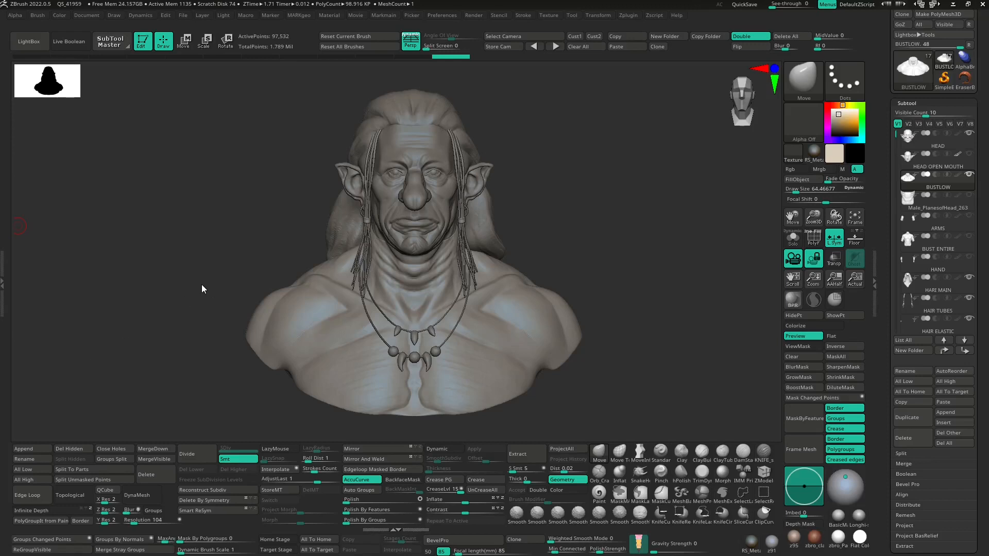
mouse_move(188, 295)
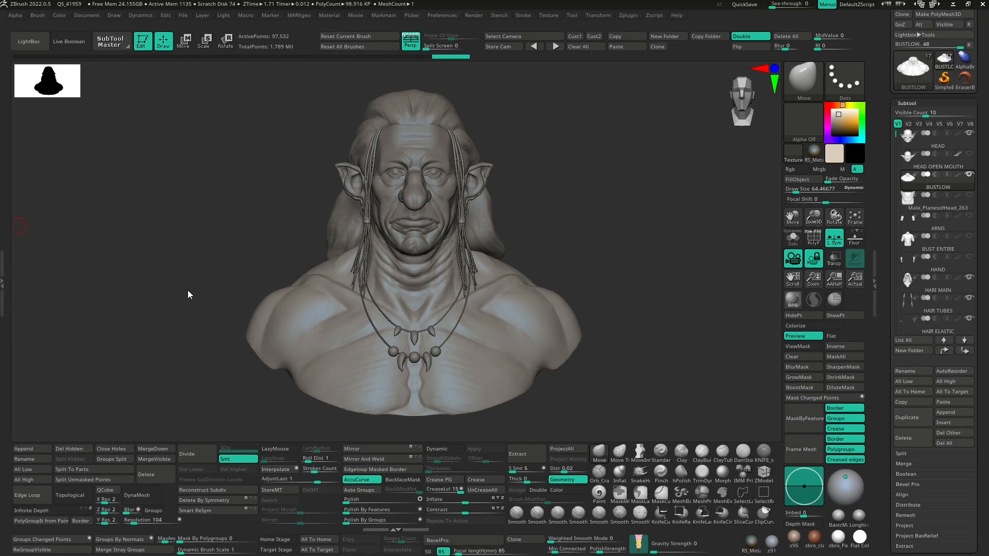
mouse_move(185, 292)
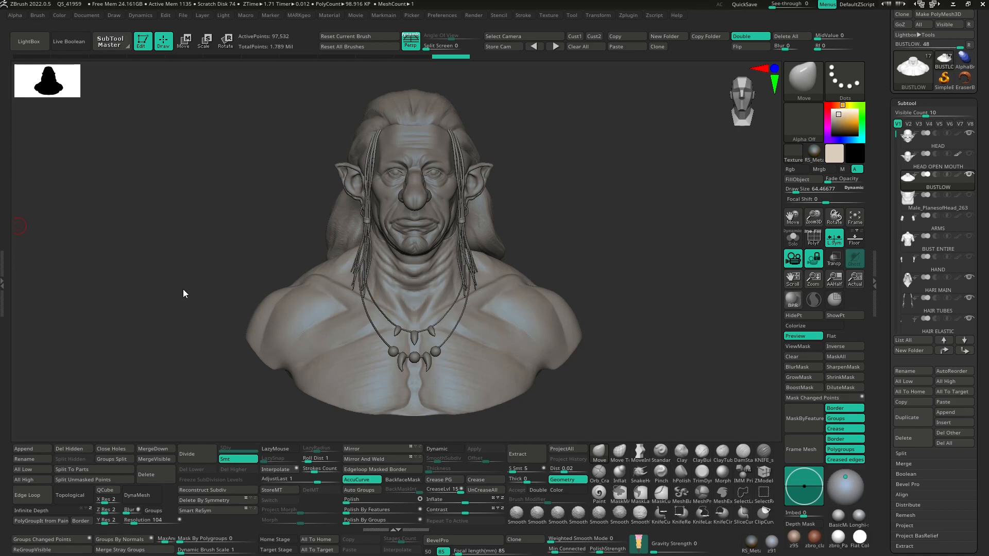
mouse_move(348, 252)
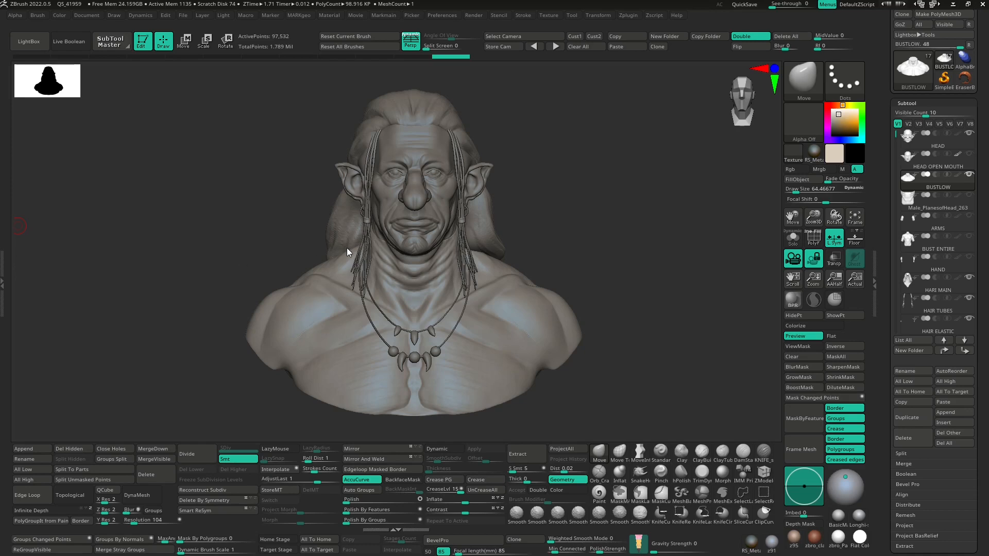
mouse_move(351, 252)
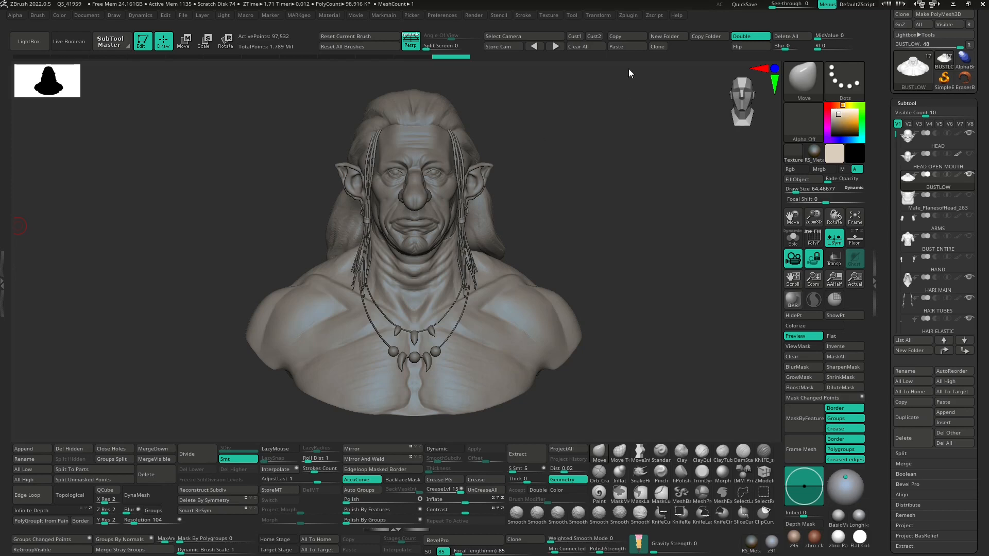
mouse_move(629, 19)
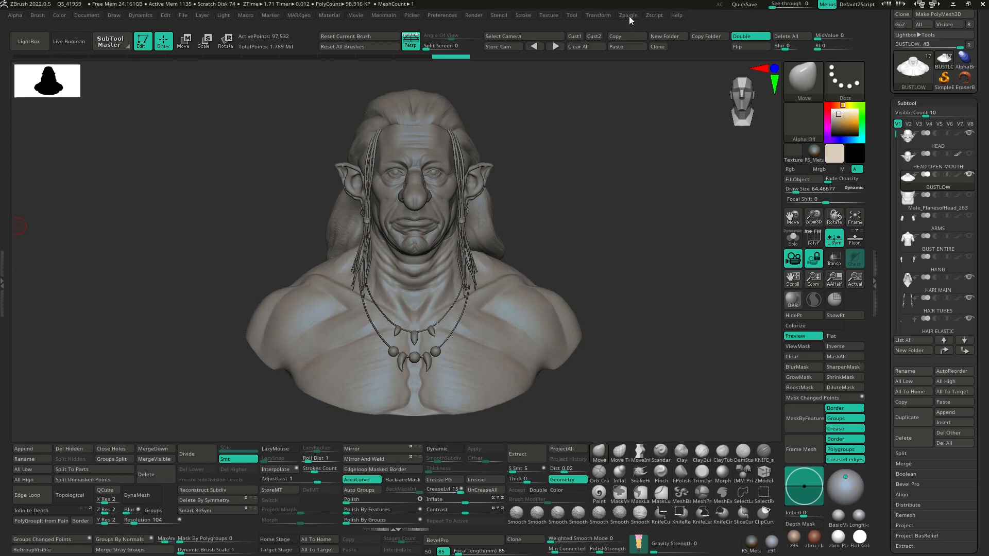
Step: Expand Clean Tool Utility from the Zplugin menu to view its morph, layer, texture and subtool options
left_click(629, 15)
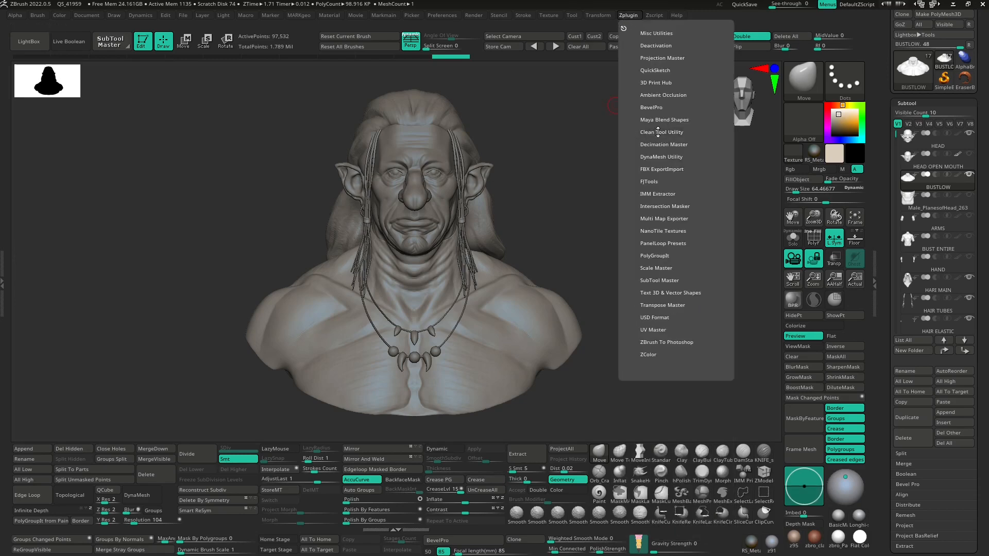
left_click(661, 132)
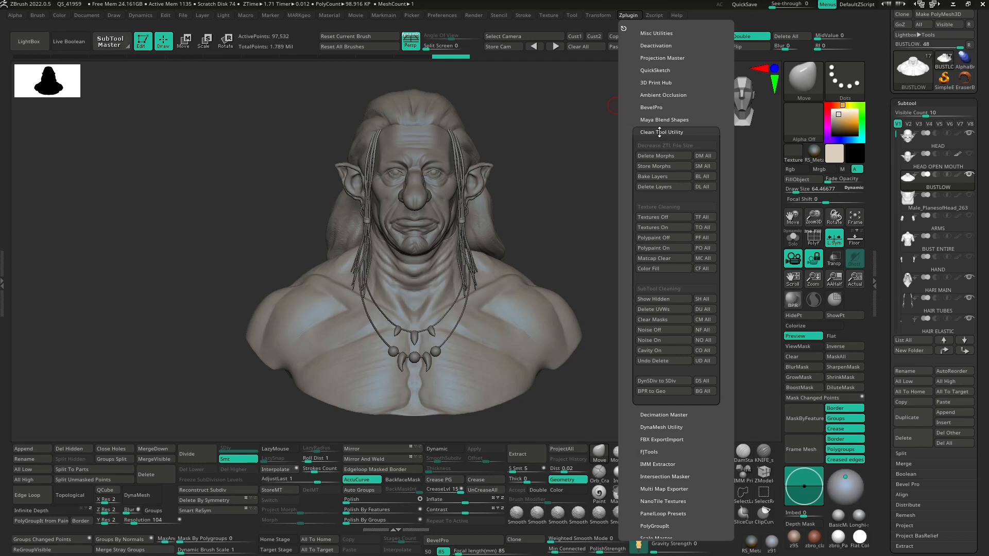
mouse_move(656, 156)
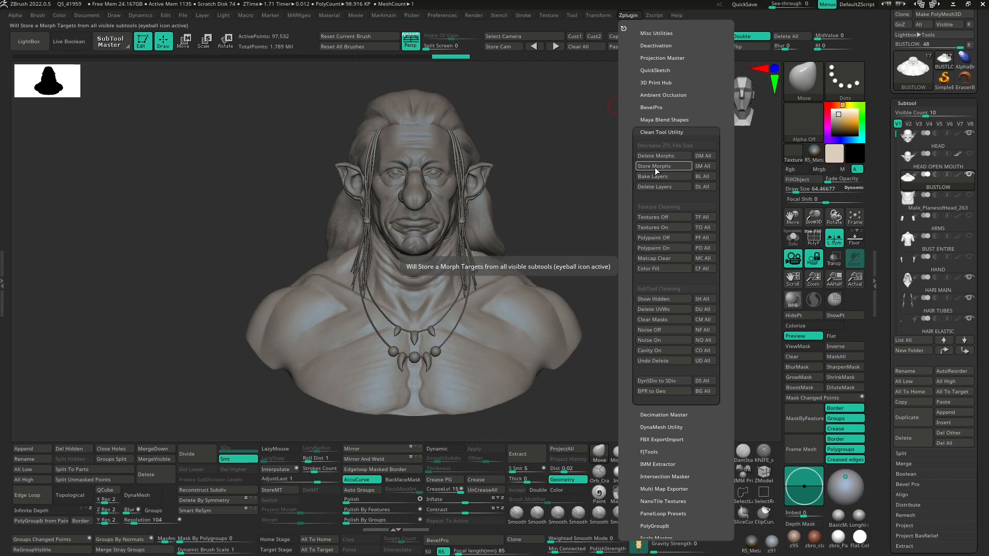
mouse_move(658, 186)
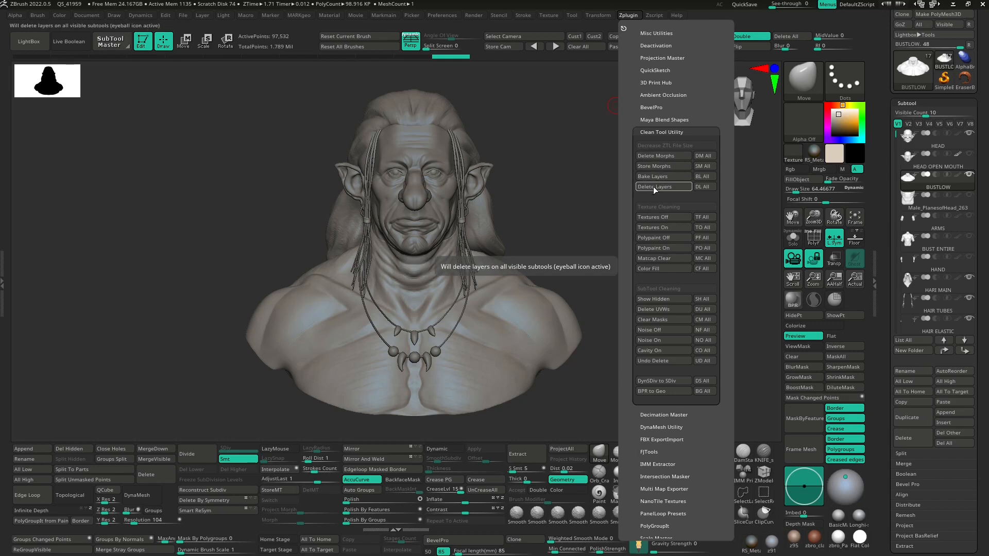
mouse_move(653, 217)
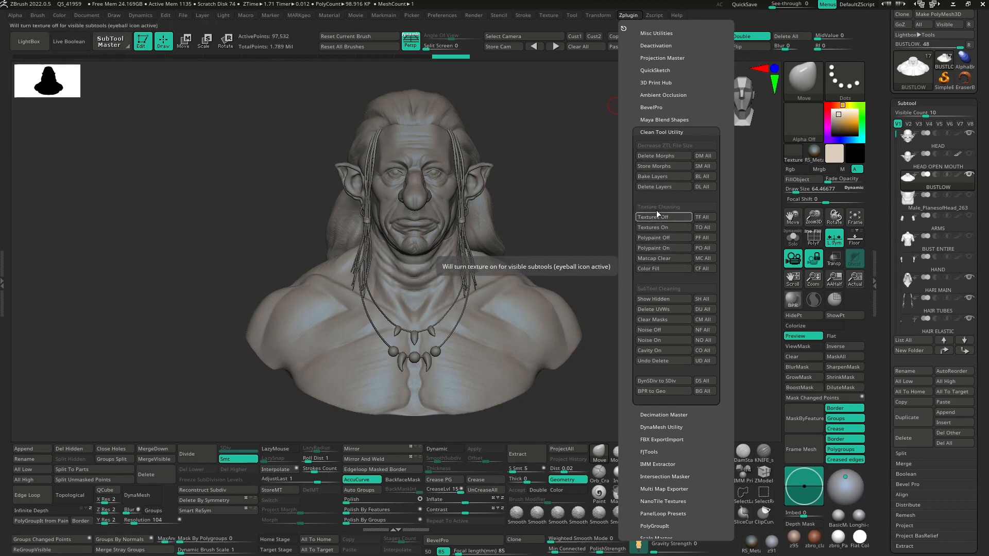
mouse_move(659, 156)
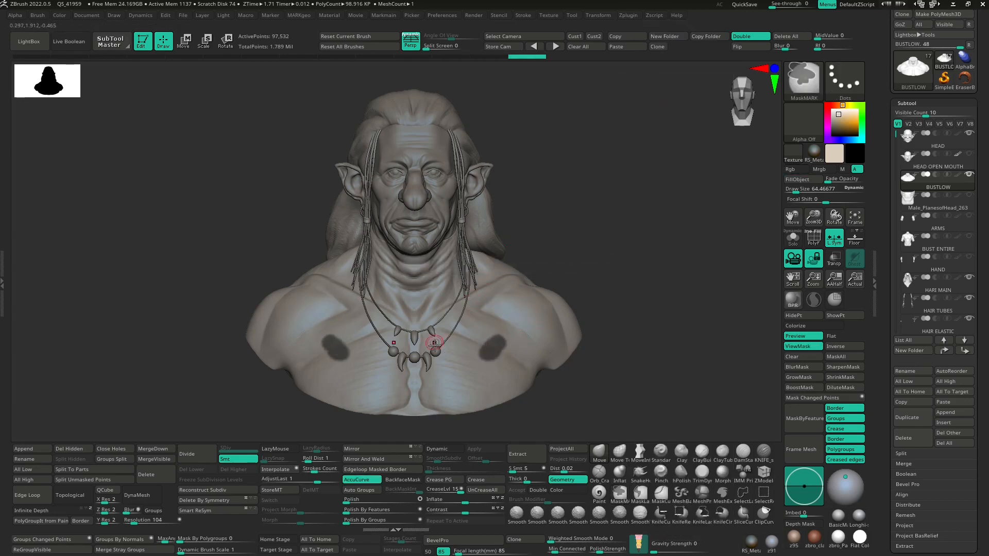
Step: Select the HEAD, then HAIR MAIN subtools to reveal their masks, and reopen the Zplugin menu
left_click(935, 157)
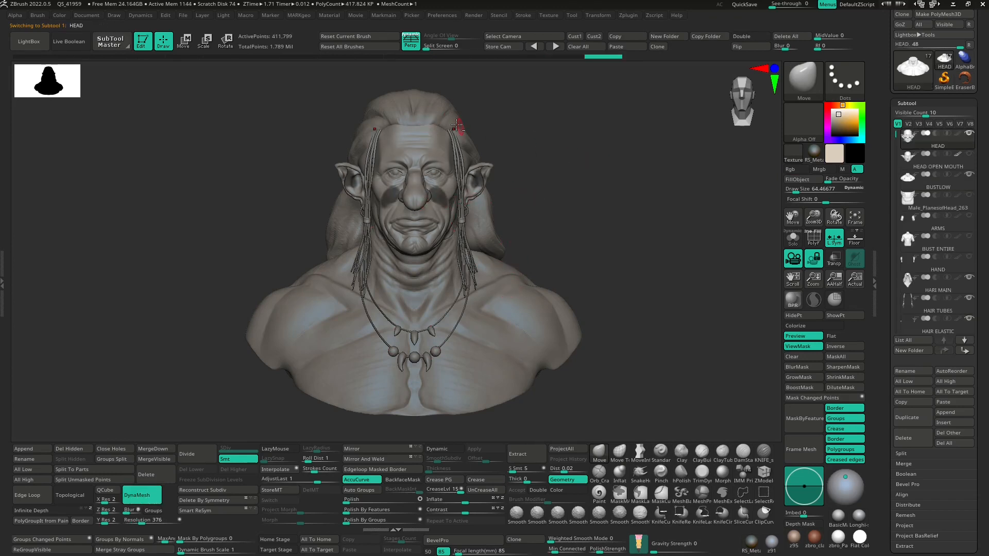
left_click(936, 280)
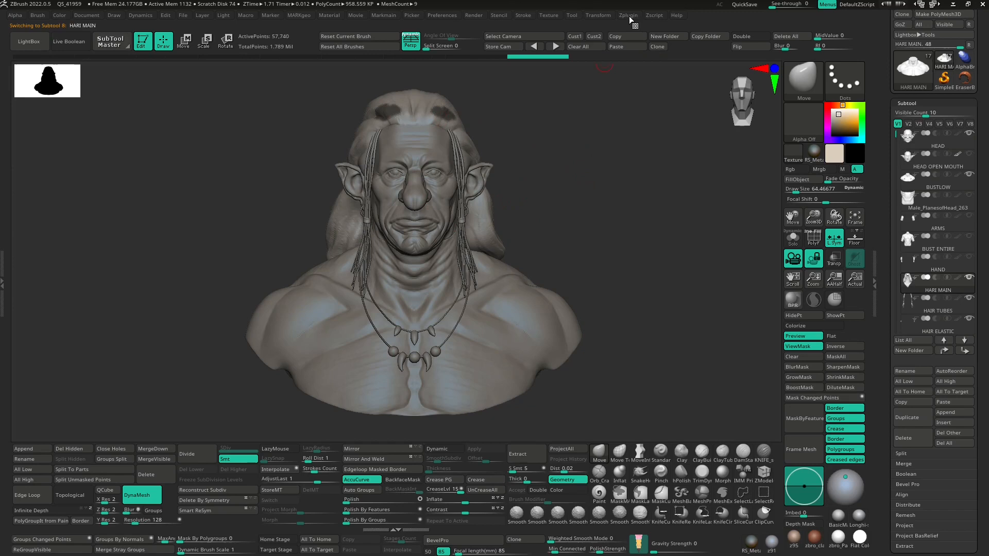
left_click(627, 14)
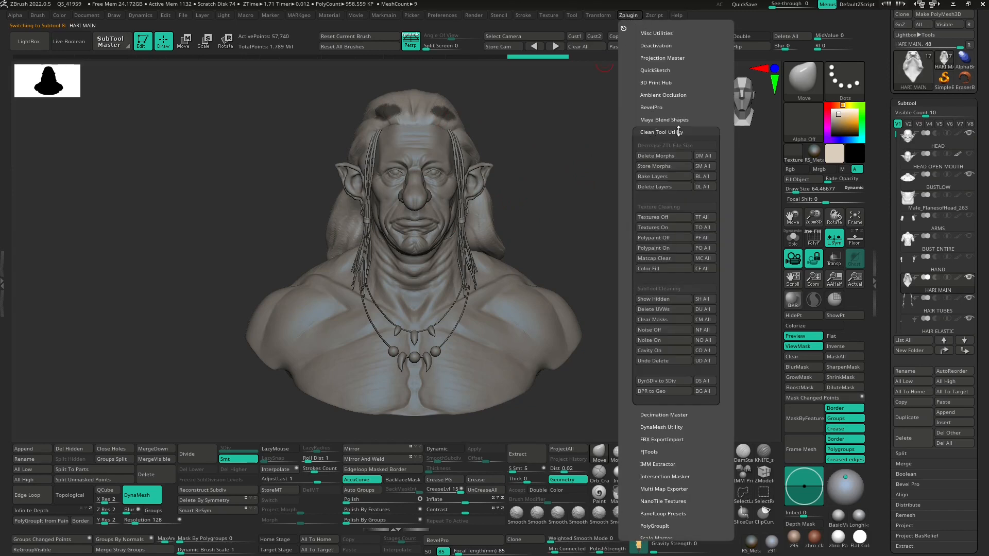
mouse_move(652, 320)
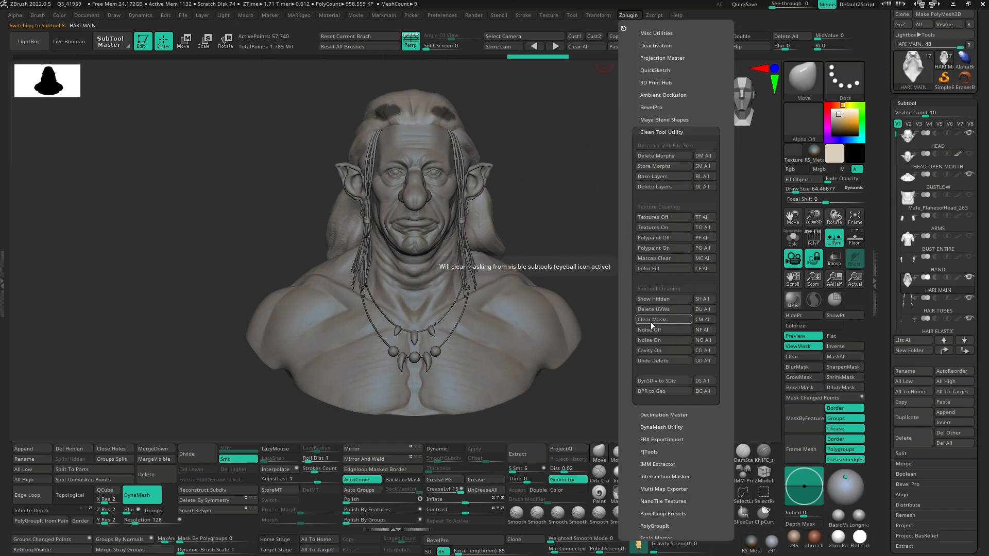
mouse_move(703, 319)
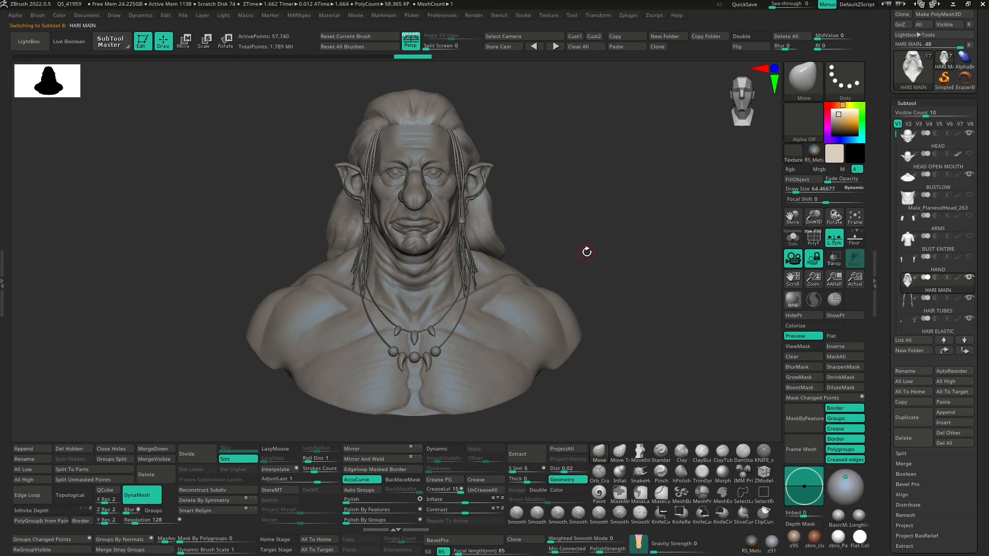
mouse_move(587, 247)
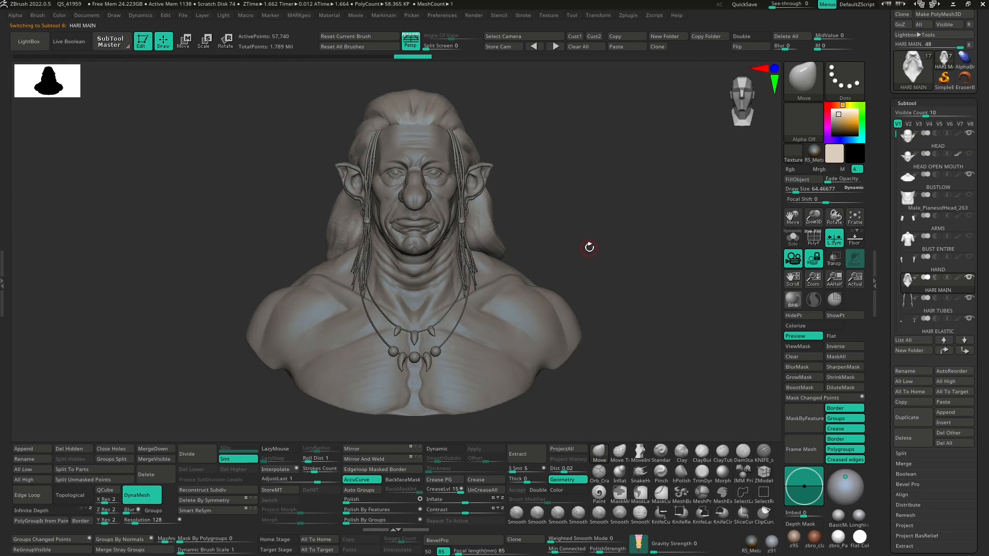
mouse_move(597, 234)
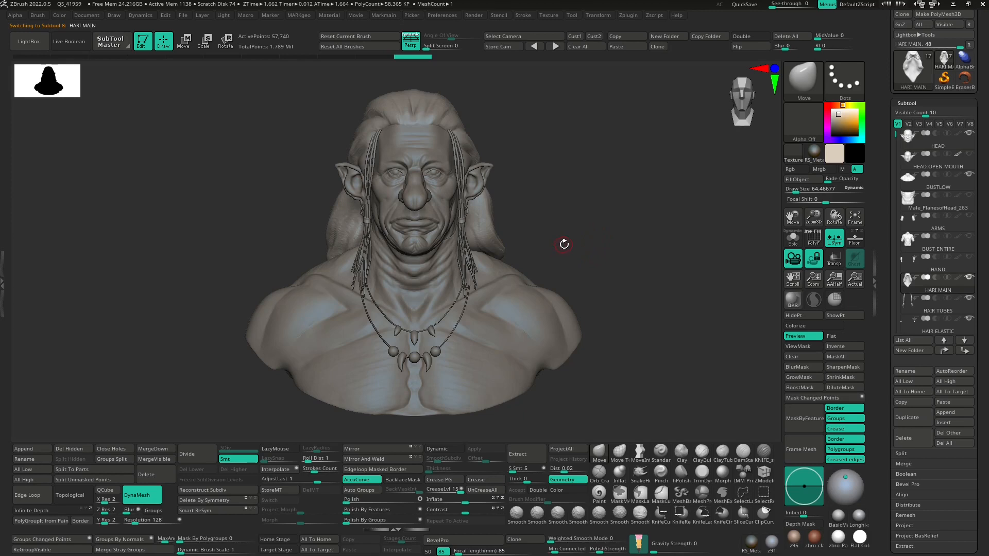
mouse_move(593, 227)
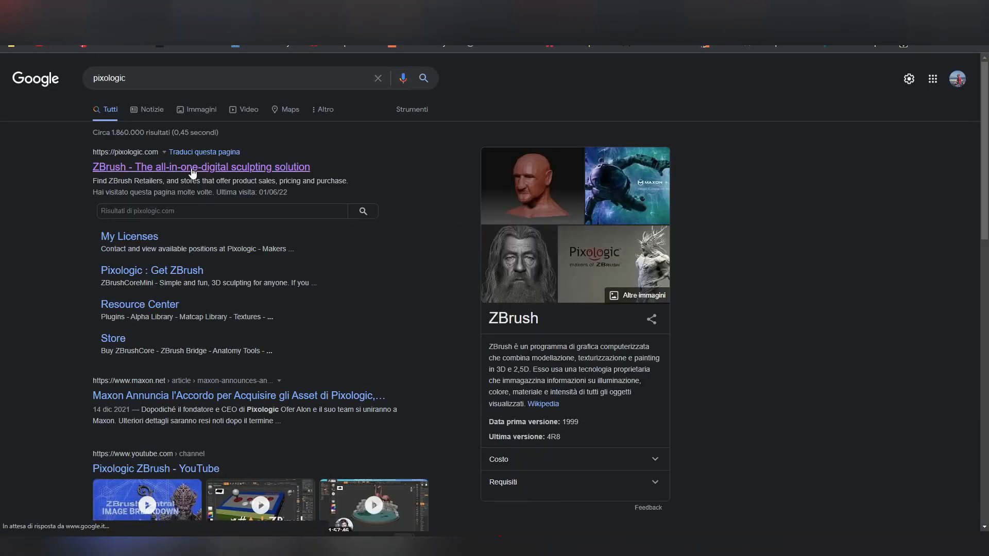
Step: Open the Pixologic ZBrush result to reach the Resource Center page
left_click(201, 167)
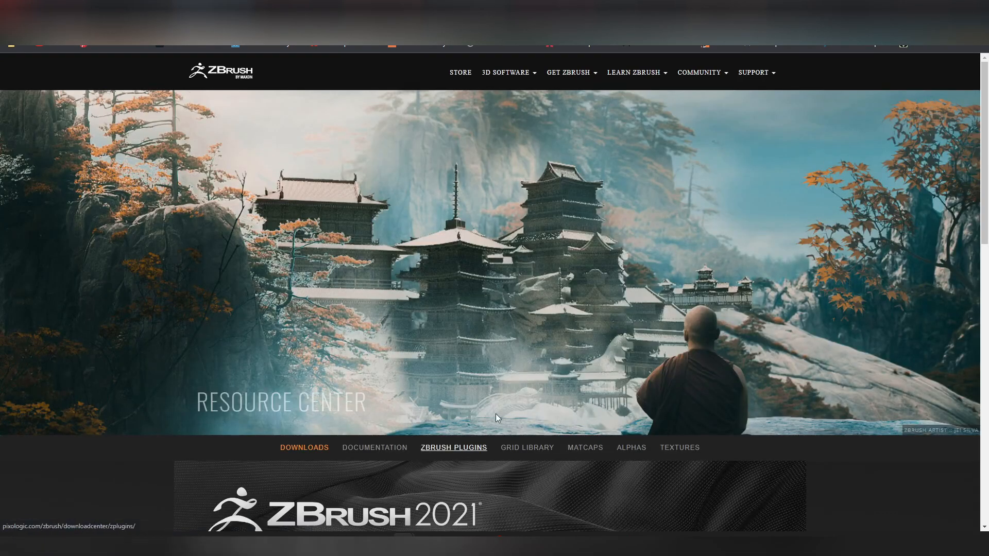
Step: Show the ZBrush Plugins listing and scroll down to the Clean Tool Utility download
left_click(453, 447)
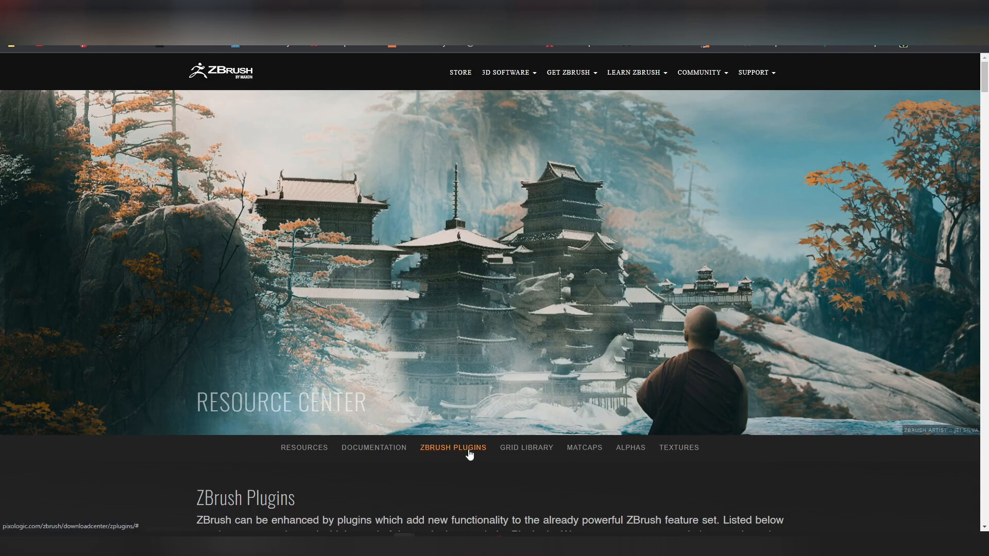
mouse_move(452, 444)
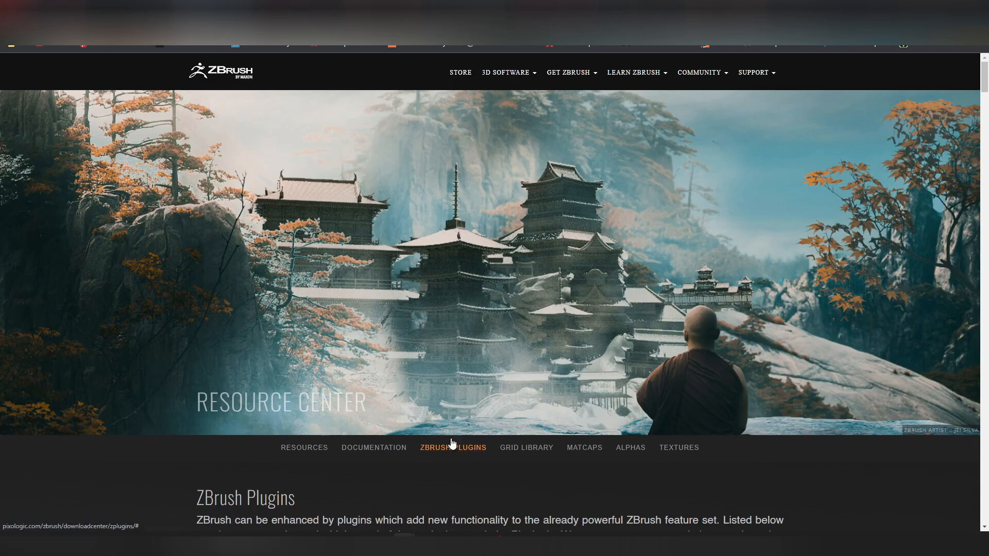
scroll("down", 3)
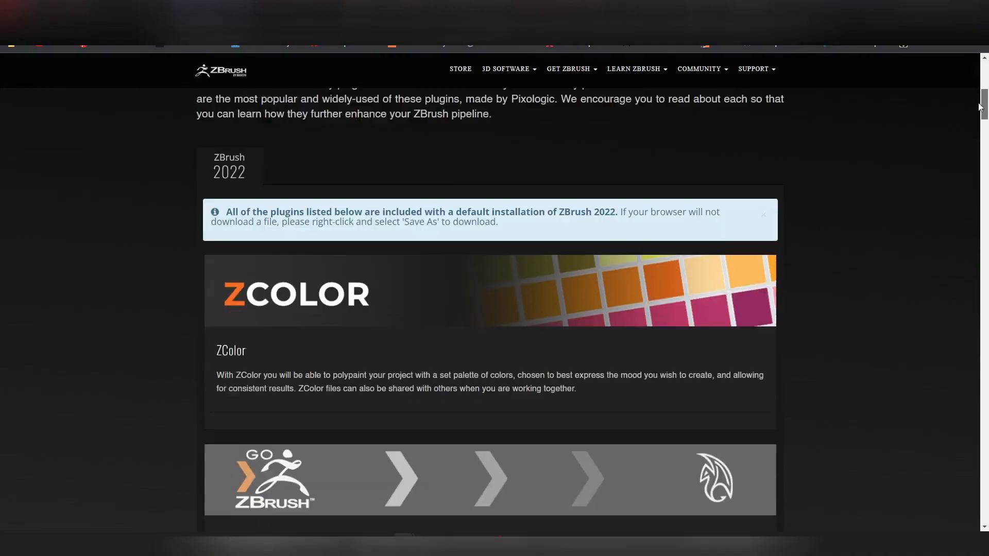
scroll("down", 3)
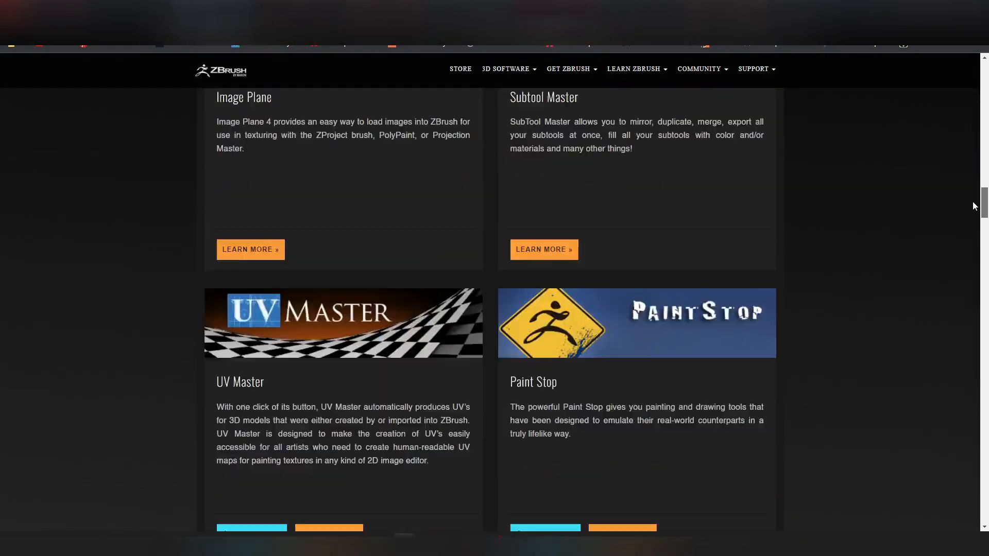
scroll("down", 3)
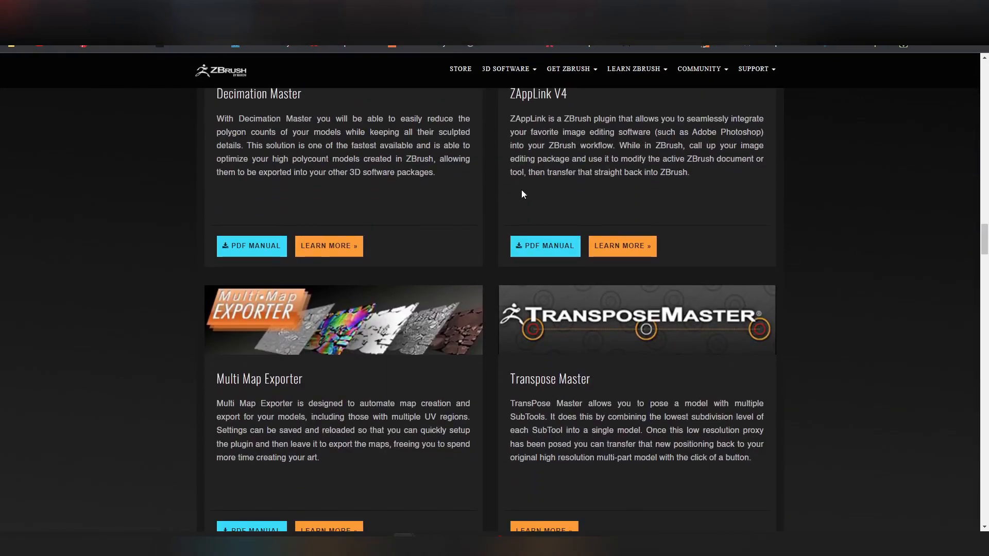
scroll("down", 3)
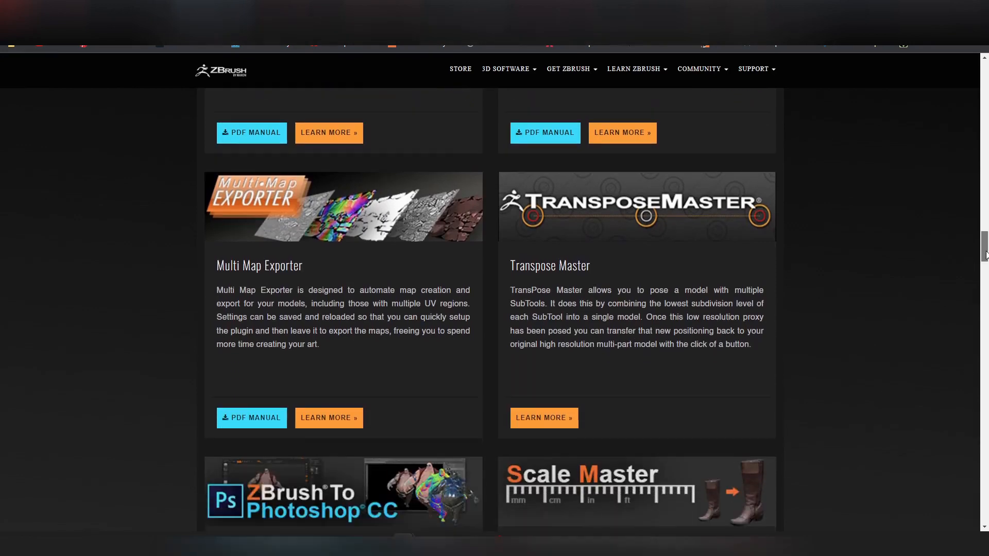
scroll("down", 3)
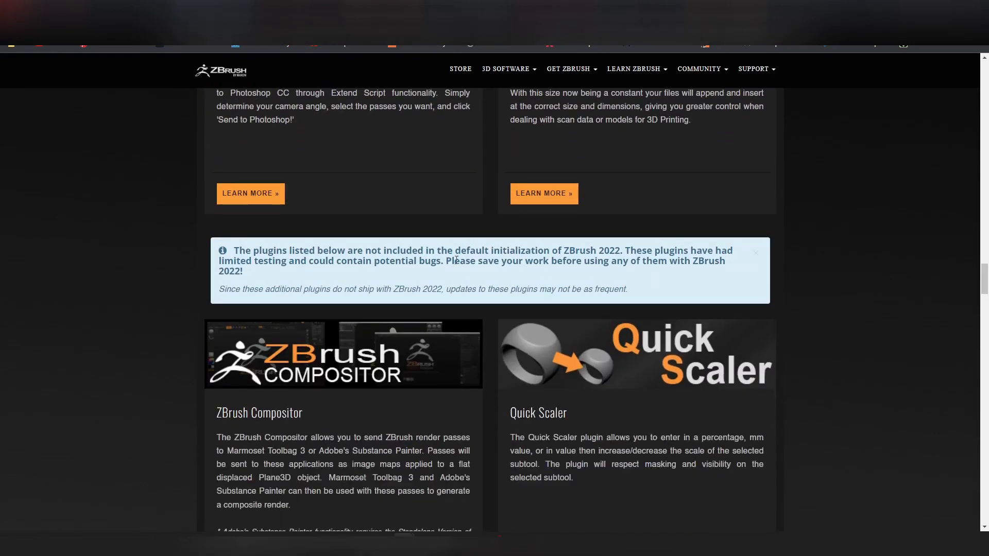
mouse_move(259, 332)
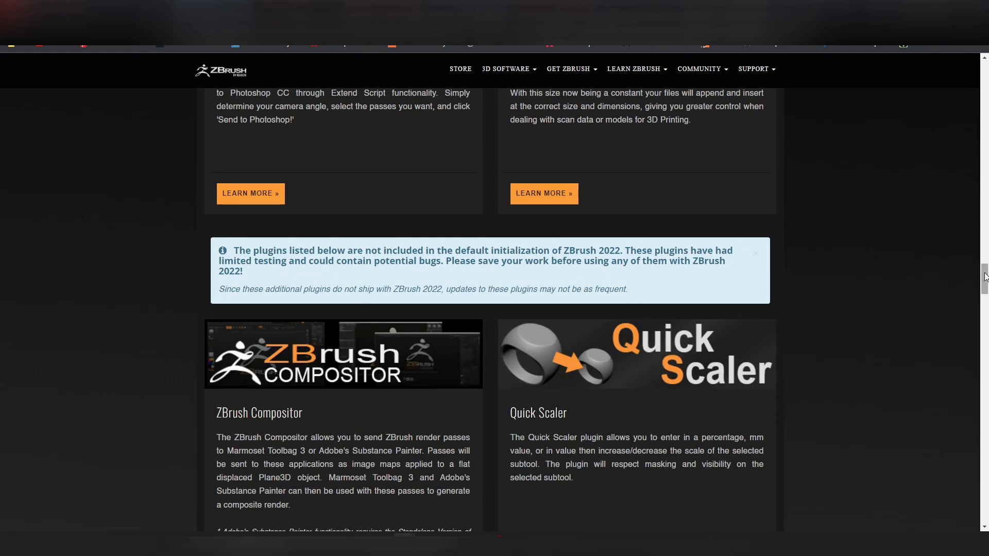
scroll("down", 3)
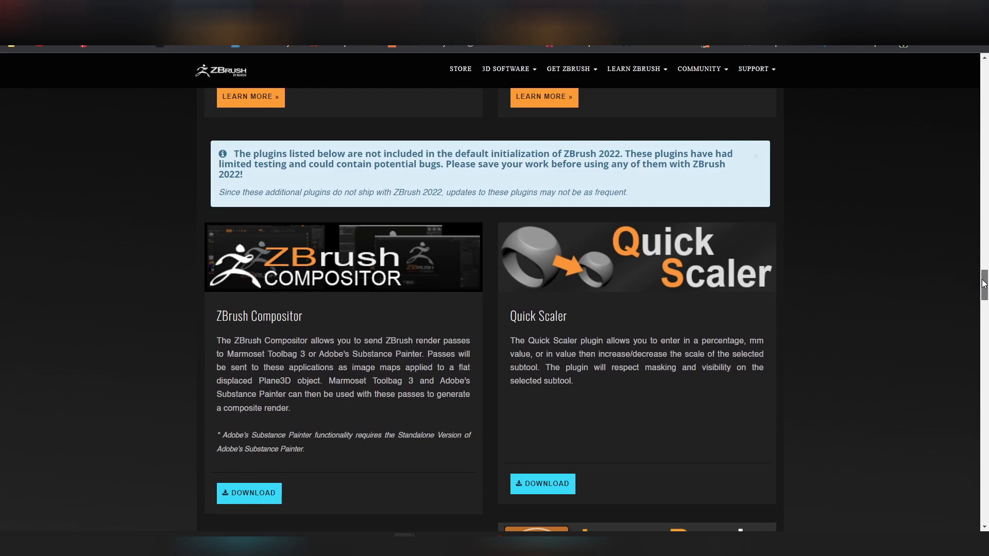
scroll("down", 3)
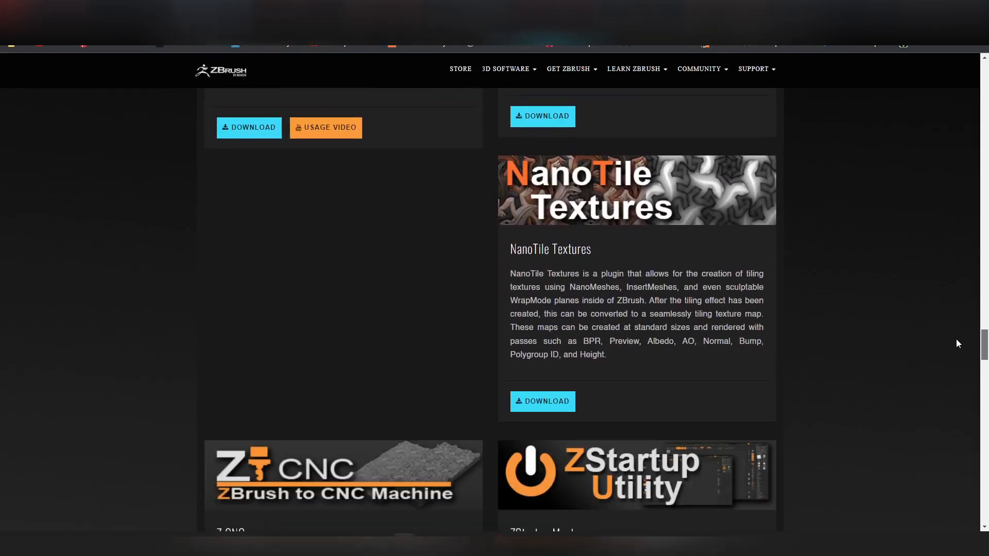
scroll("down", 3)
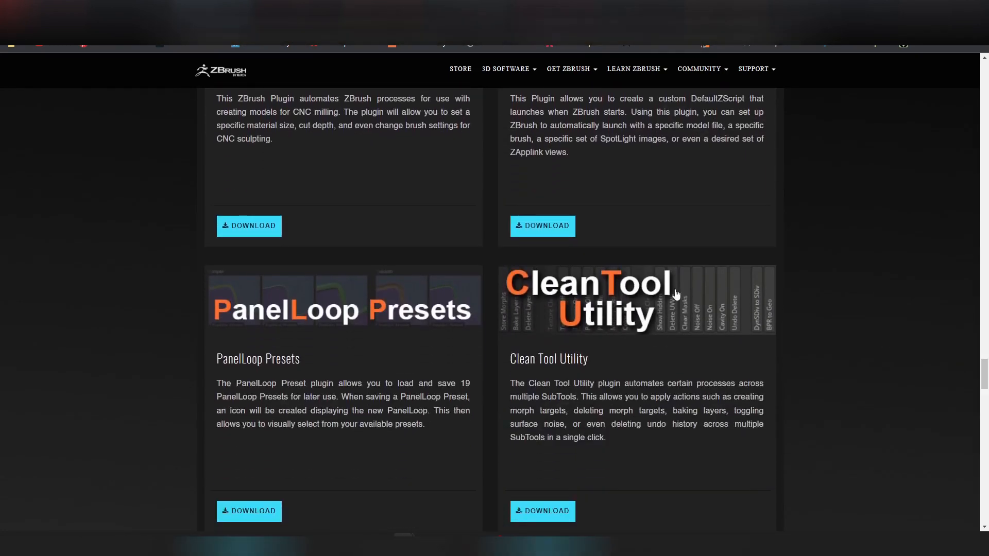
mouse_move(545, 492)
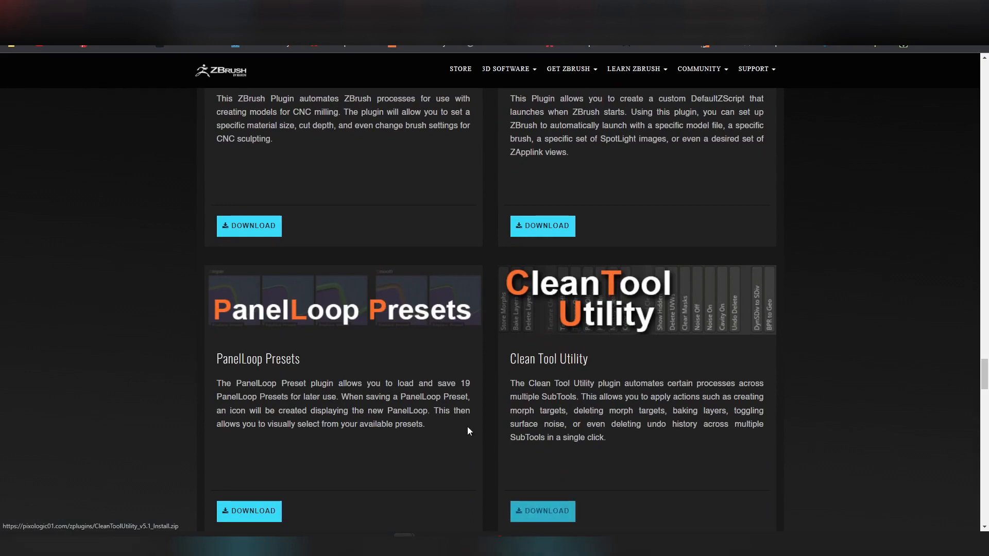
mouse_move(243, 348)
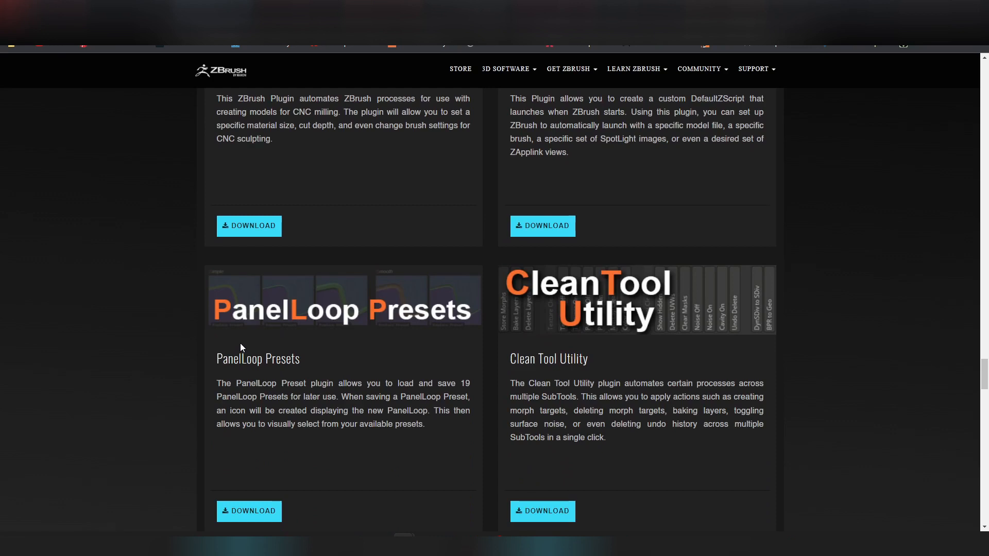
mouse_move(248, 343)
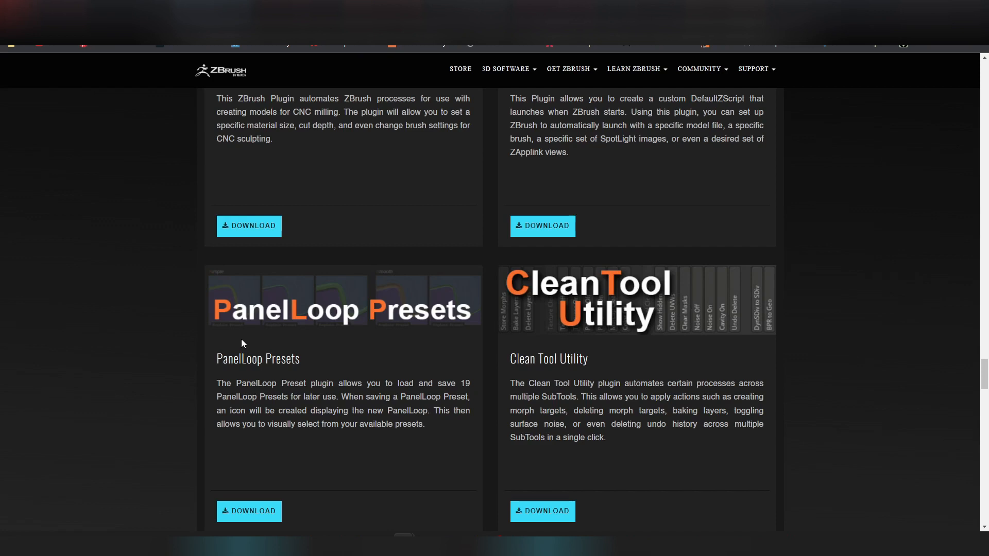
mouse_move(560, 302)
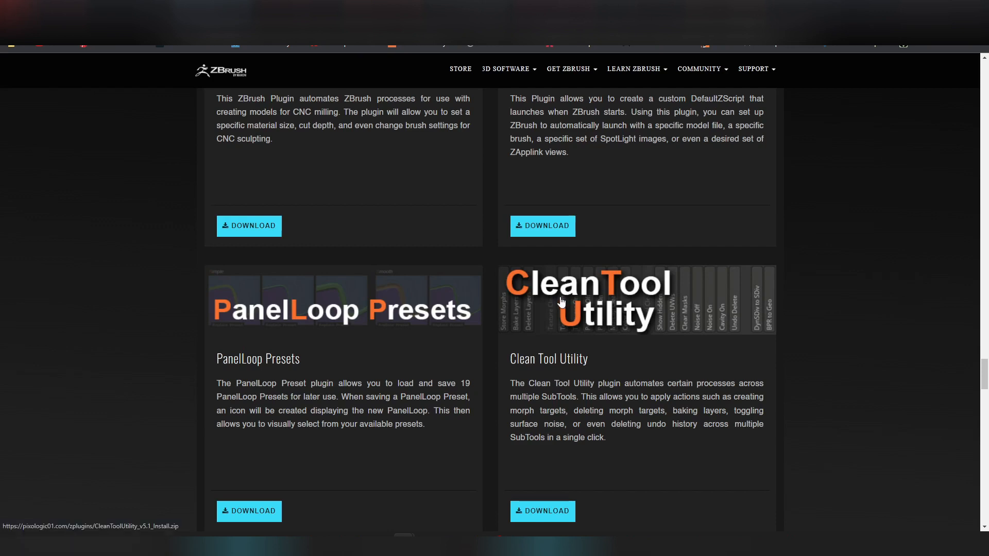